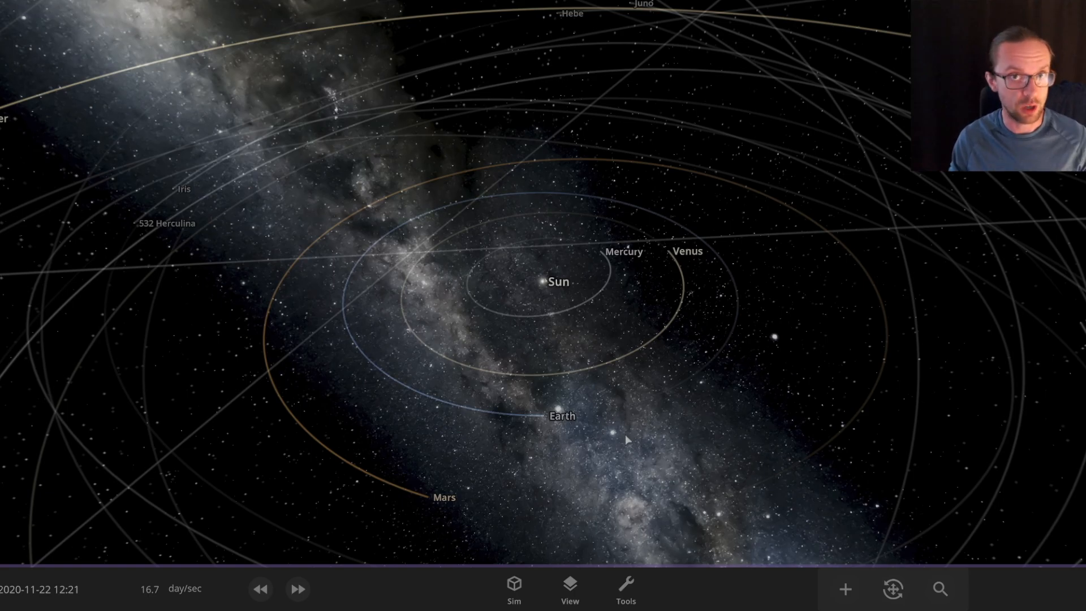
pyautogui.moveTo(213, 447)
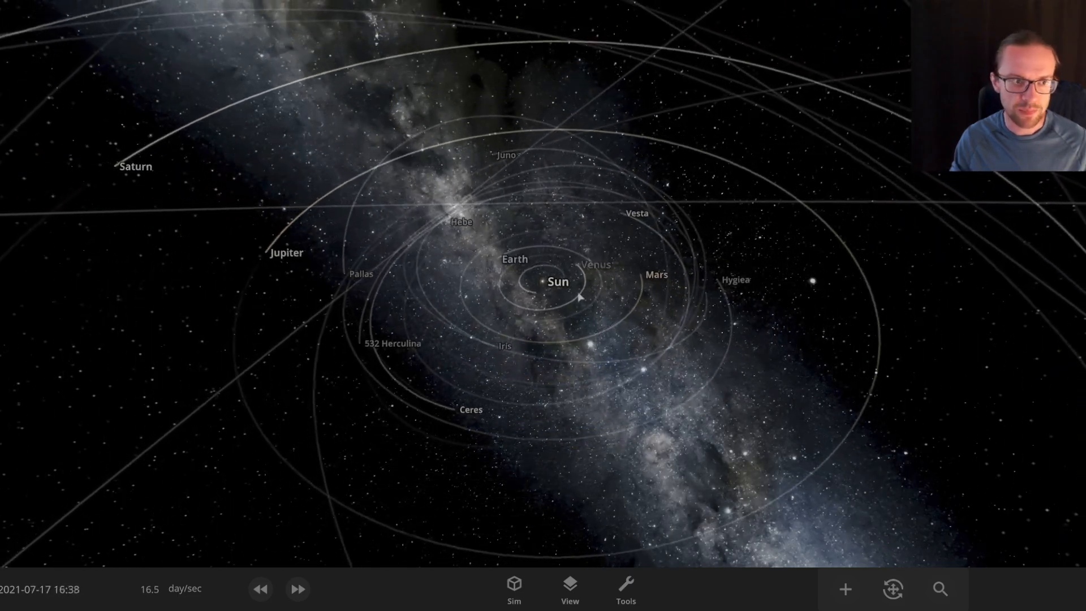
# - Zoom out from the Sun until the orbits of Pluto, Eris and Sedna are visible
pyautogui.scroll(-3)
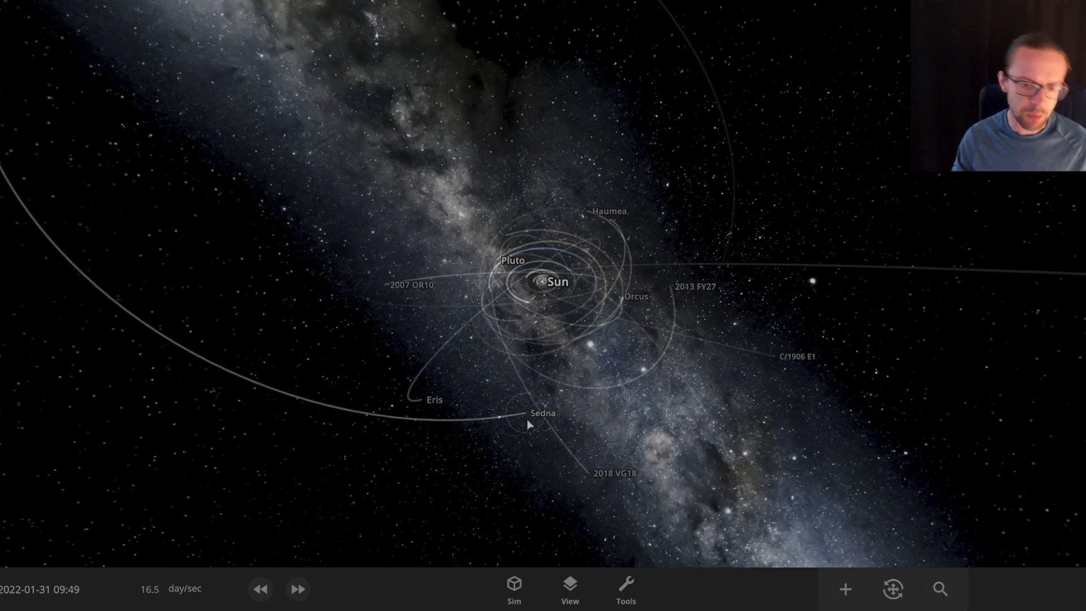
# - Select Sedna to show its dwarf planet stats, including its -243 °C temperature
pyautogui.click(528, 423)
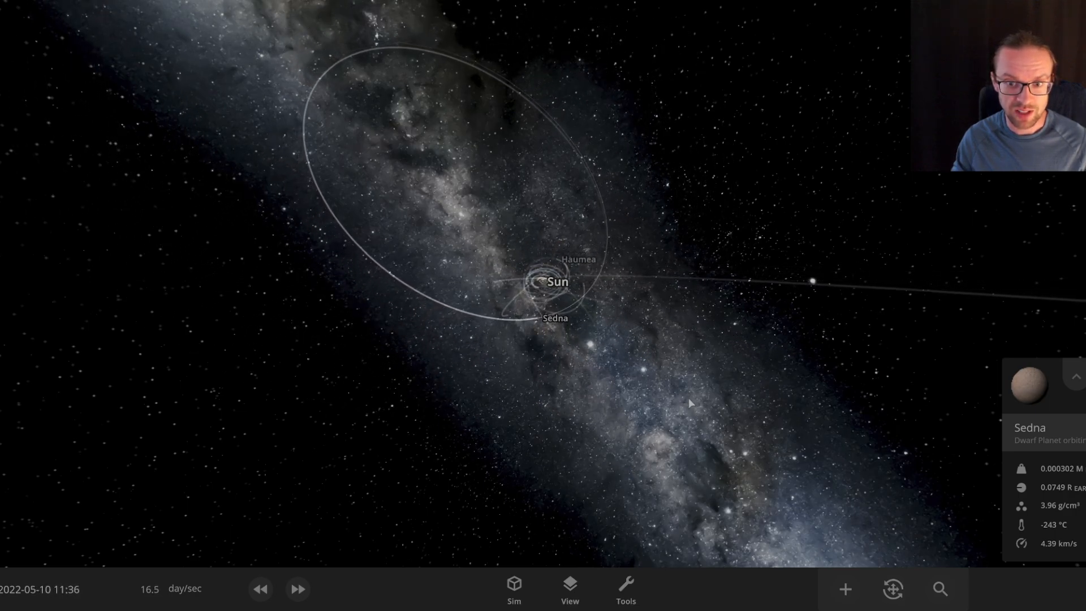
pyautogui.moveTo(456, 56)
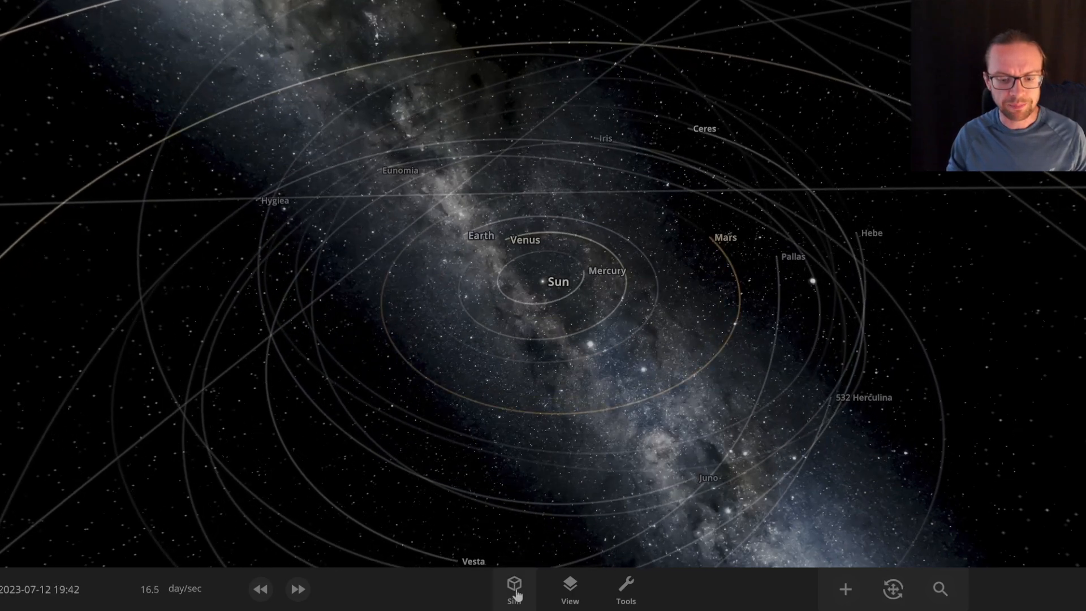
# - Open the Sim settings and expand them into the full Simulation panel
pyautogui.click(514, 589)
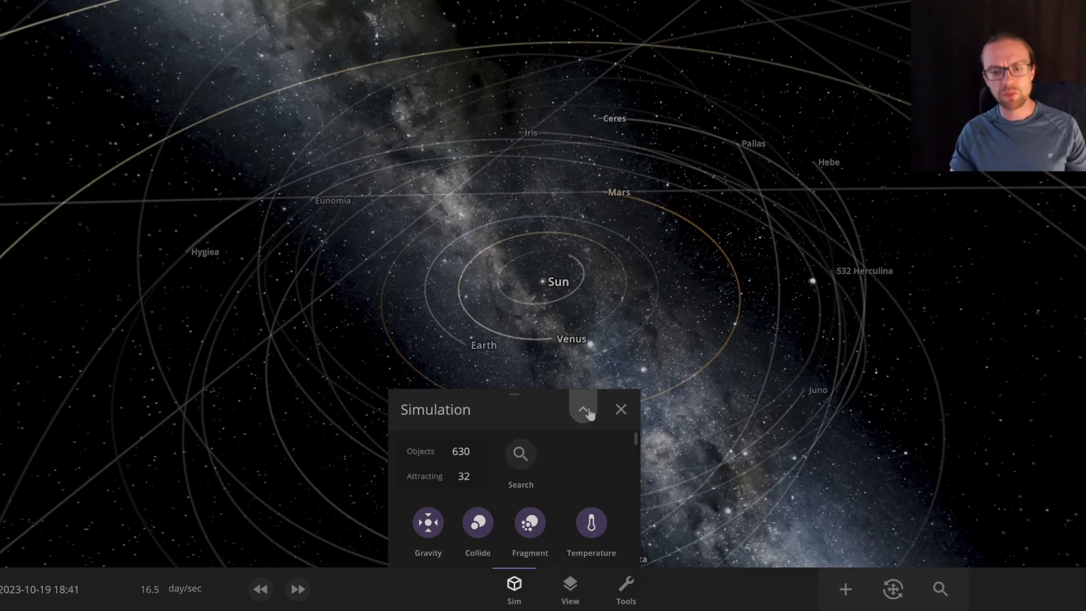
pyautogui.click(582, 410)
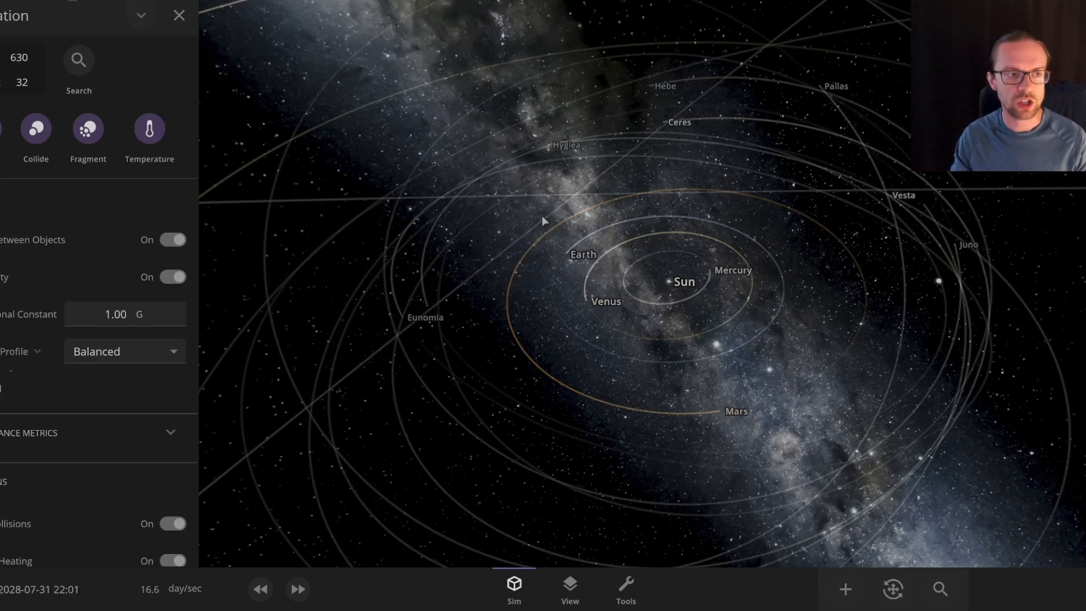
pyautogui.moveTo(87, 129)
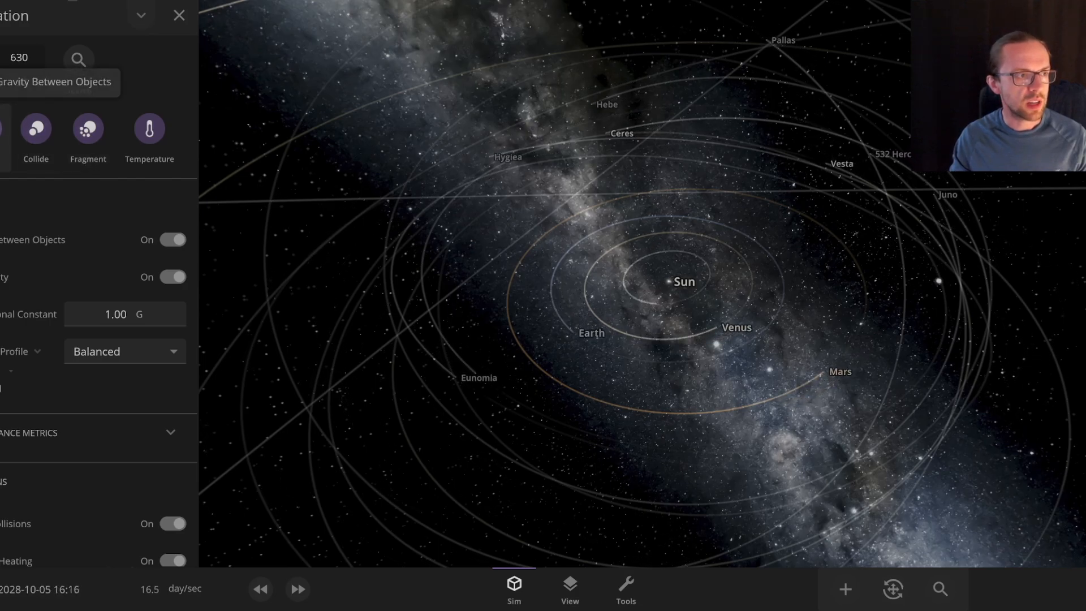
pyautogui.moveTo(88, 129)
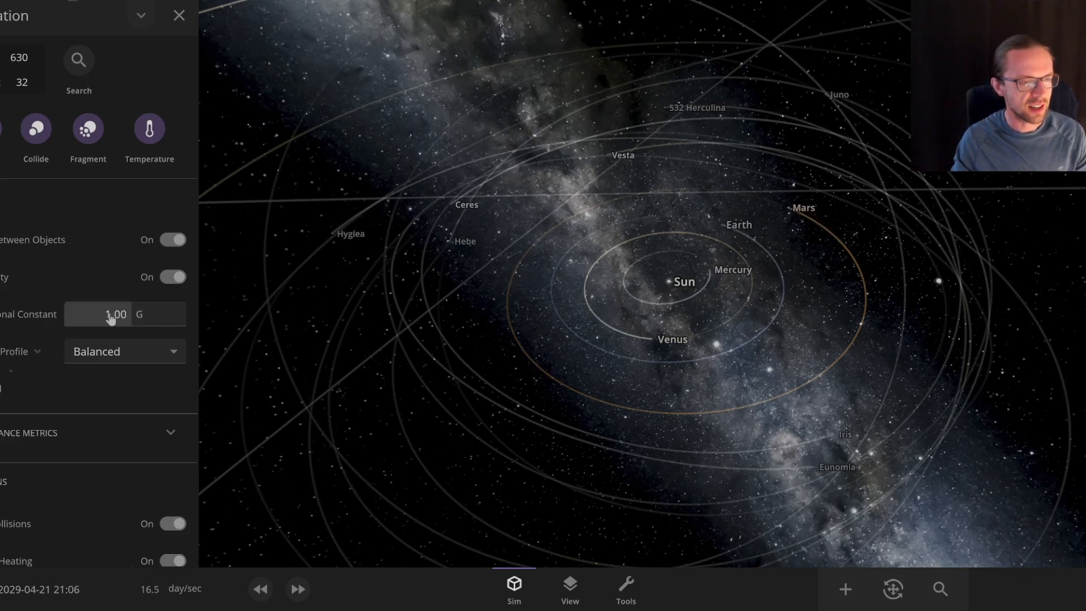
pyautogui.moveTo(111, 313)
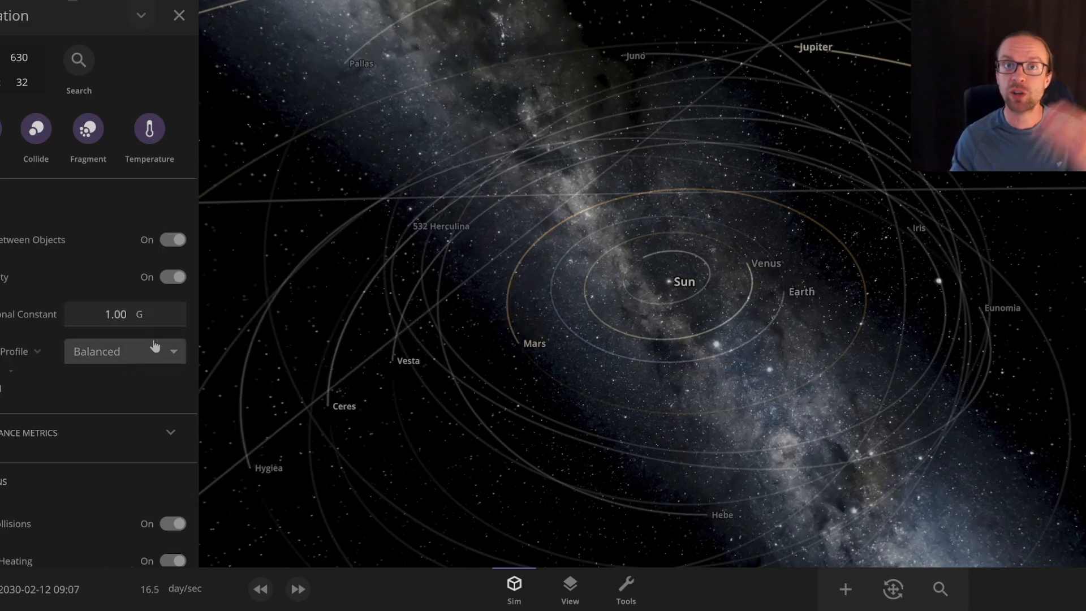
pyautogui.moveTo(146, 355)
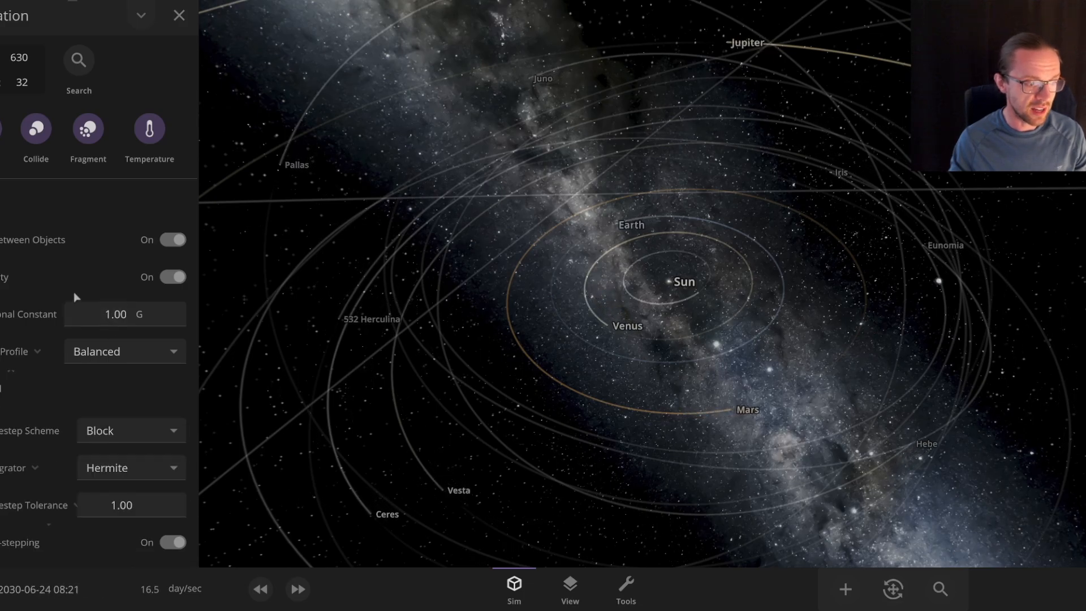
# - Scroll to the Integrator setting and open its method list, keeping Hermite selected
pyautogui.scroll(-3)
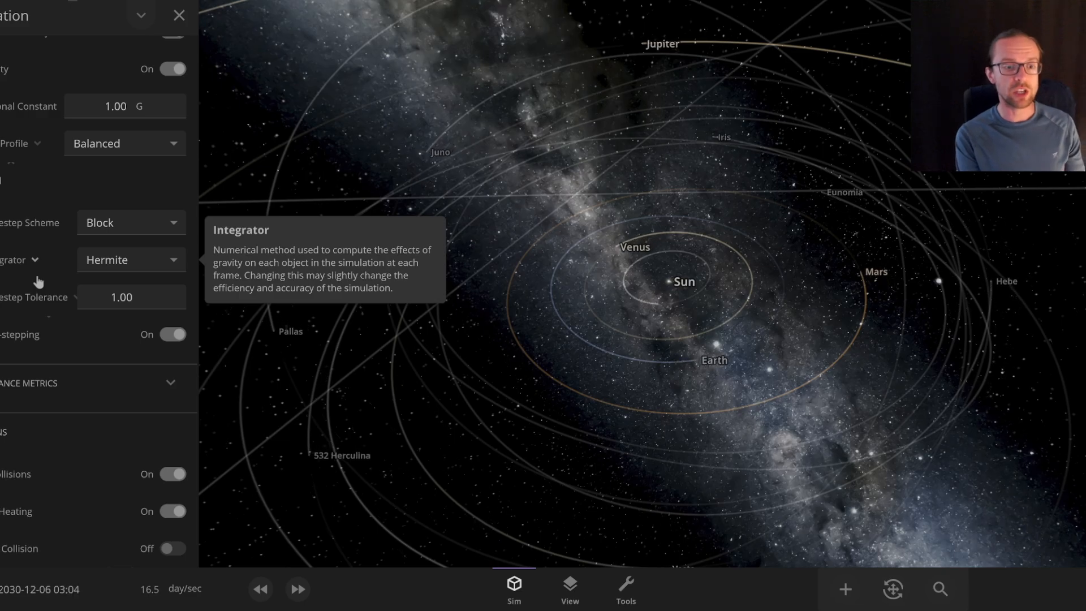
pyautogui.click(131, 259)
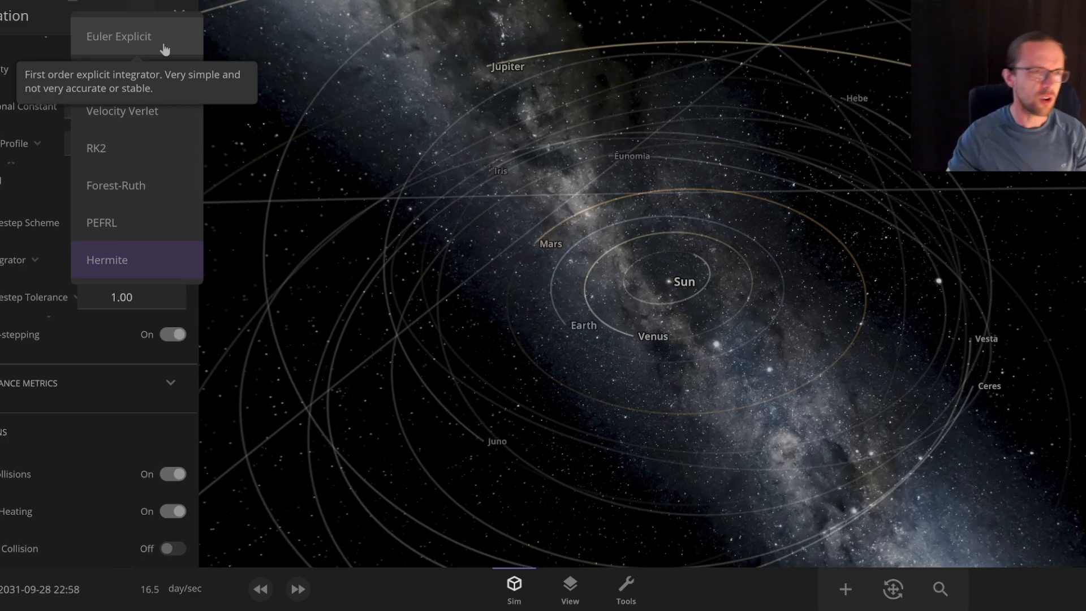
pyautogui.moveTo(119, 157)
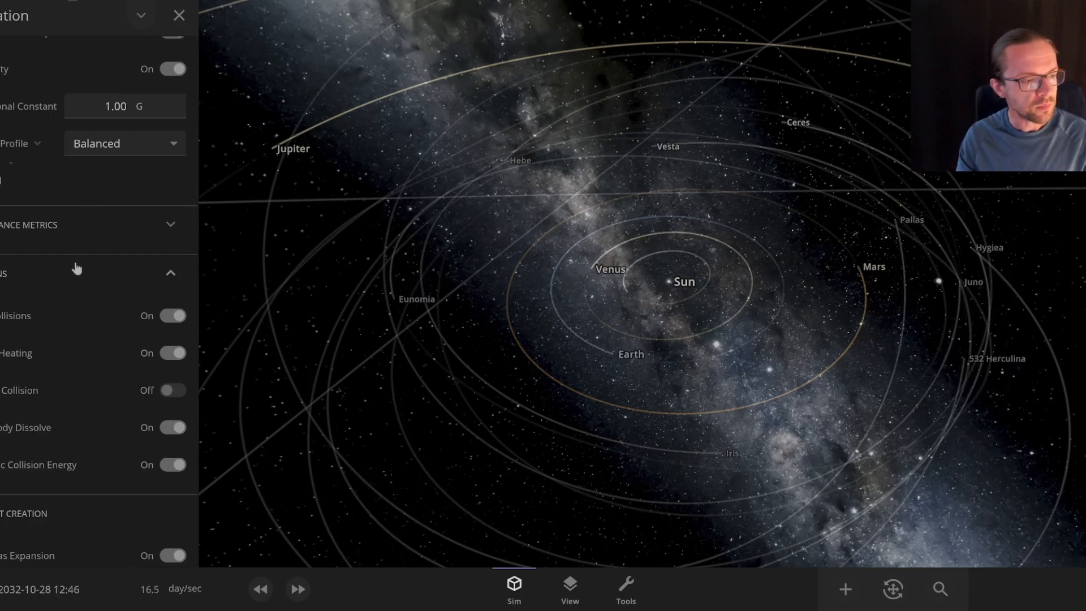
# - Scroll through the Collisions, Temperature and Materials settings in the Simulation panel
pyautogui.scroll(-3)
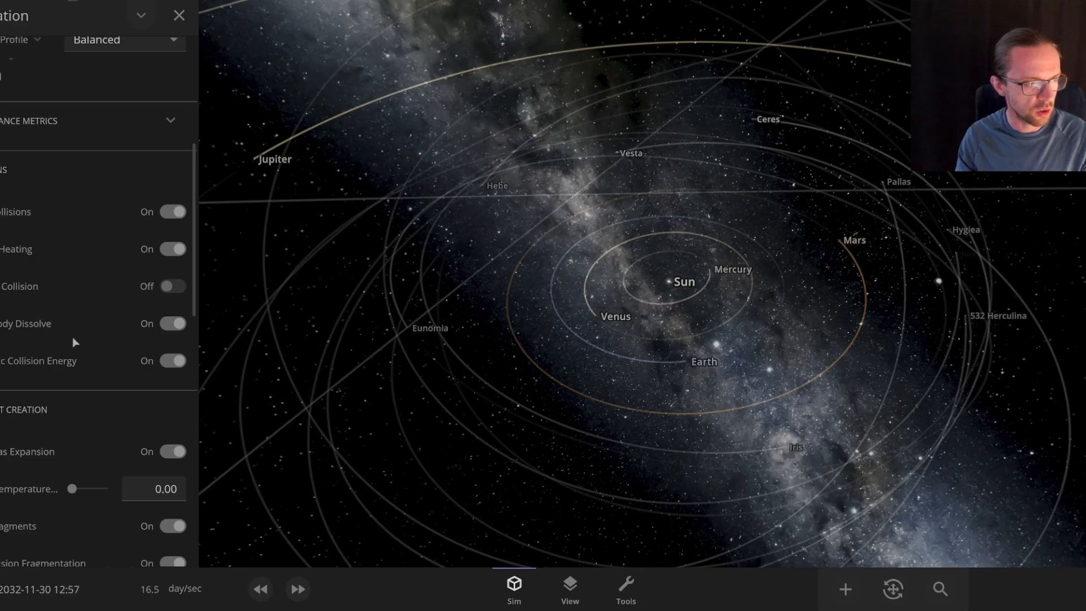
pyautogui.scroll(-3)
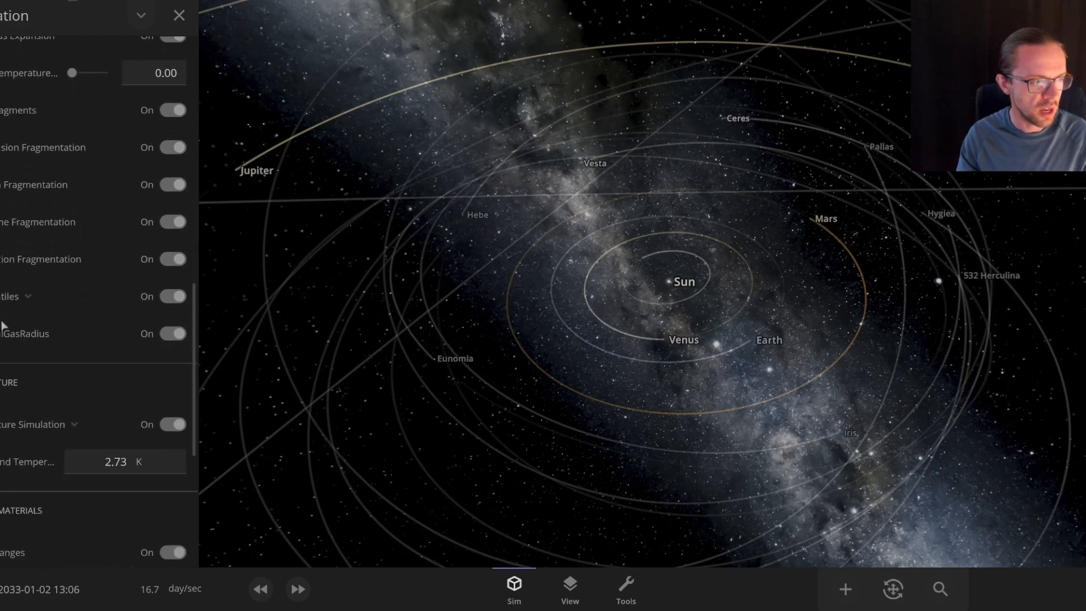
pyautogui.scroll(-3)
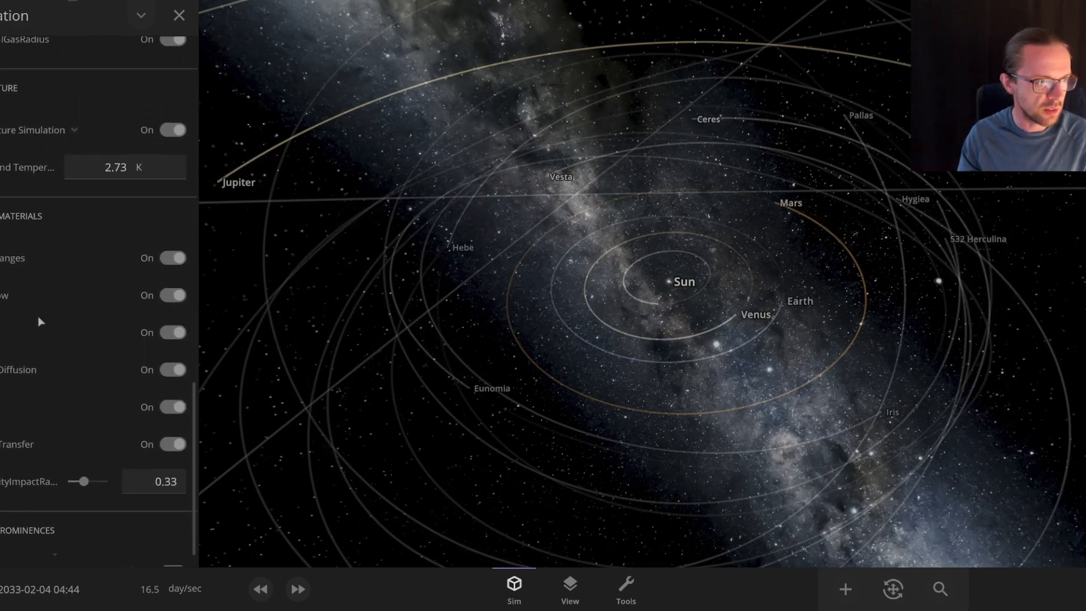
pyautogui.scroll(3)
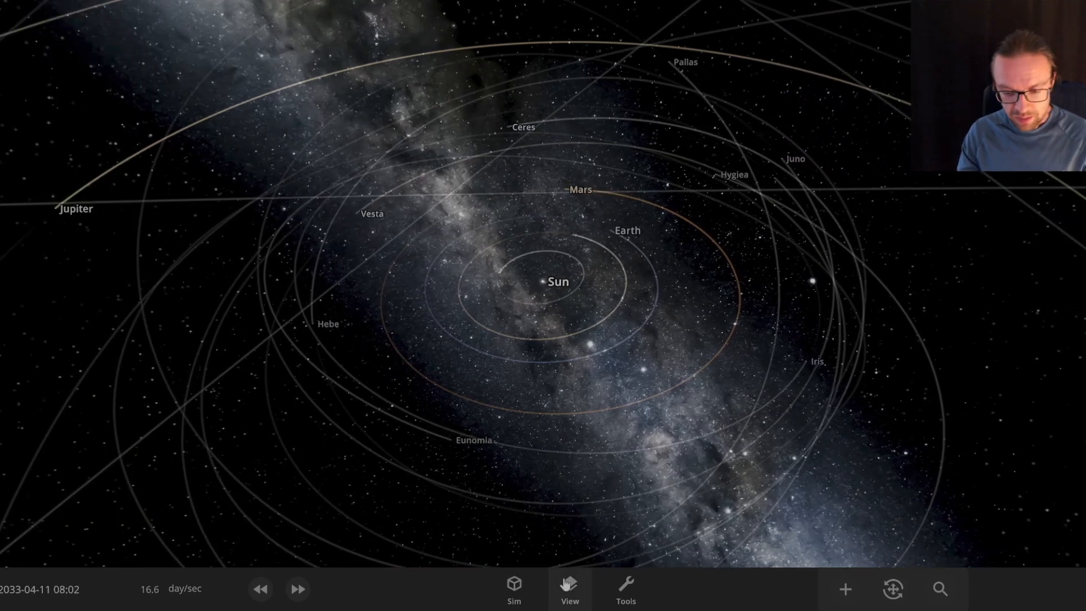
# - Open the View options and turn on body trails and the distance grid
pyautogui.click(569, 589)
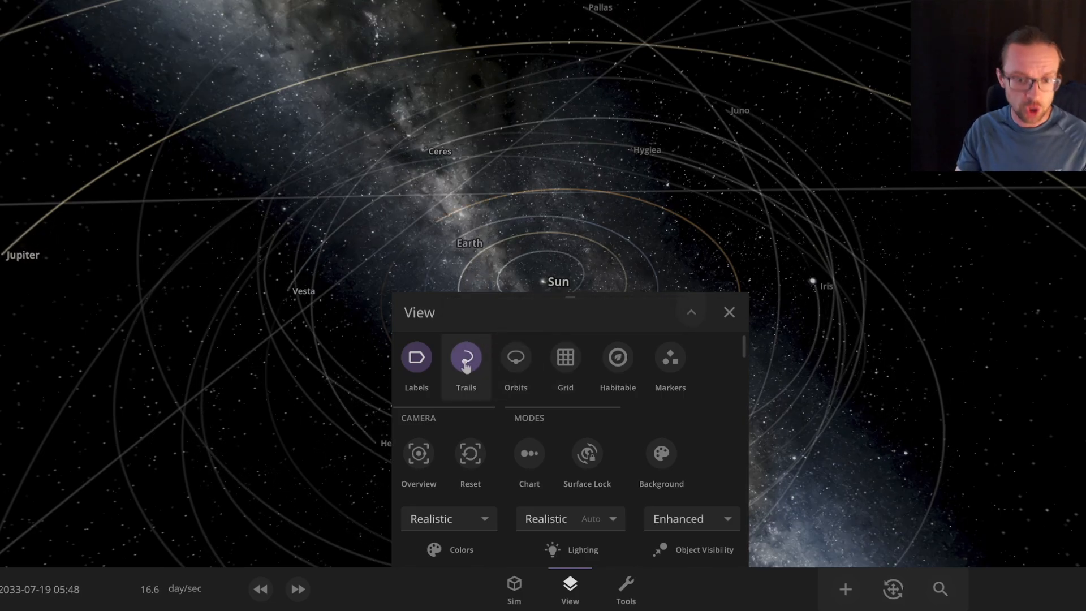
pyautogui.click(515, 357)
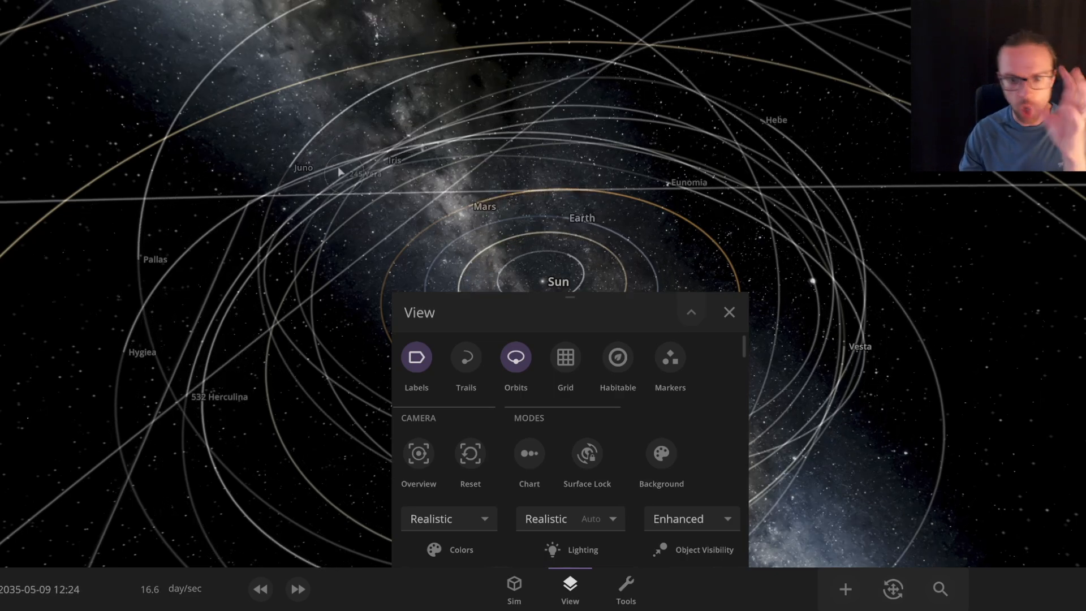
pyautogui.click(465, 357)
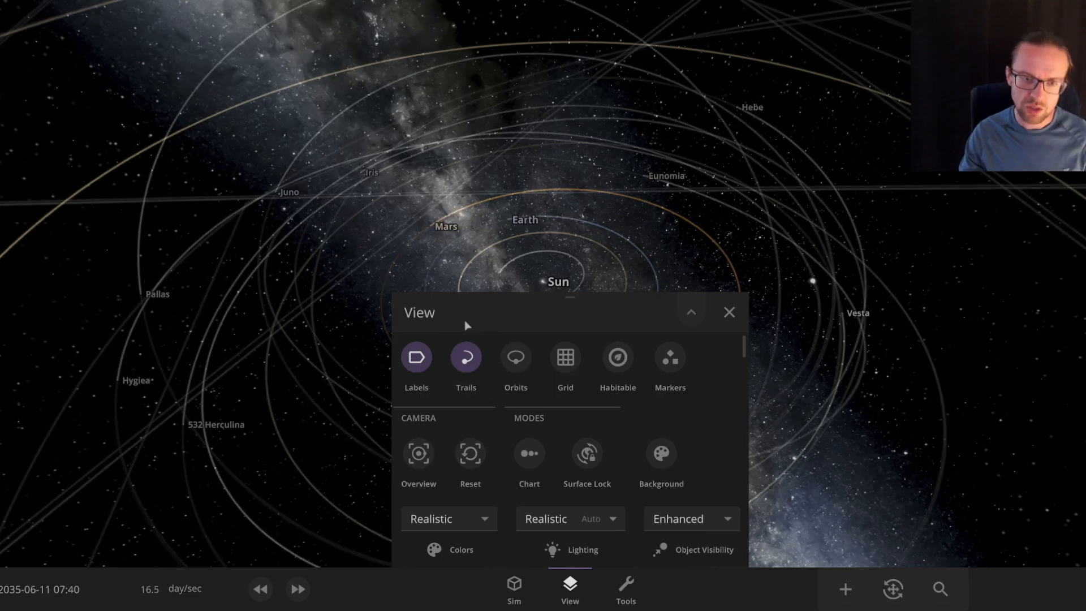
pyautogui.click(564, 357)
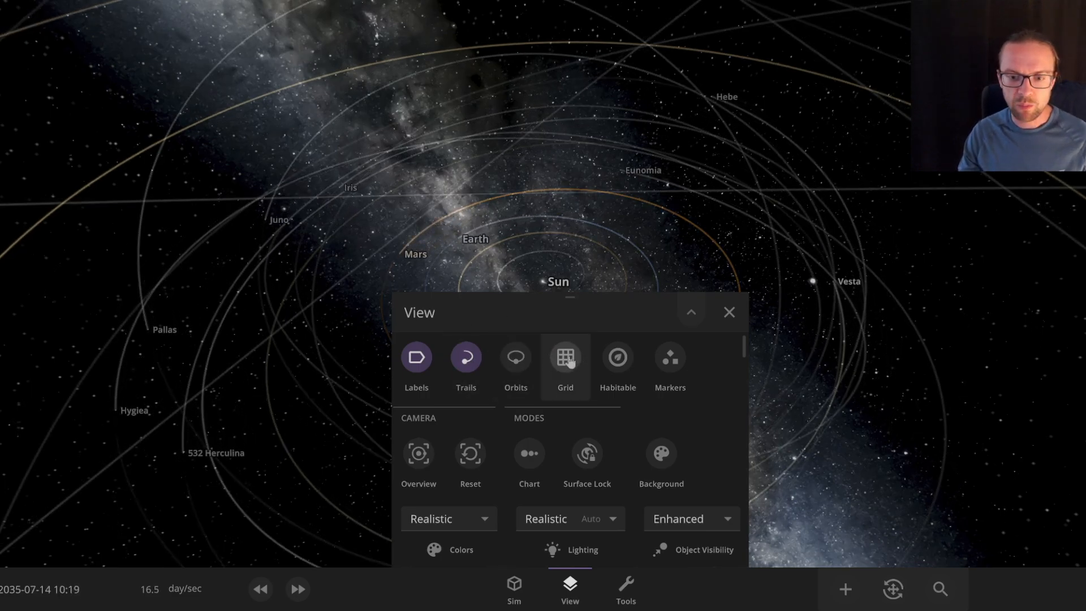
pyautogui.click(565, 358)
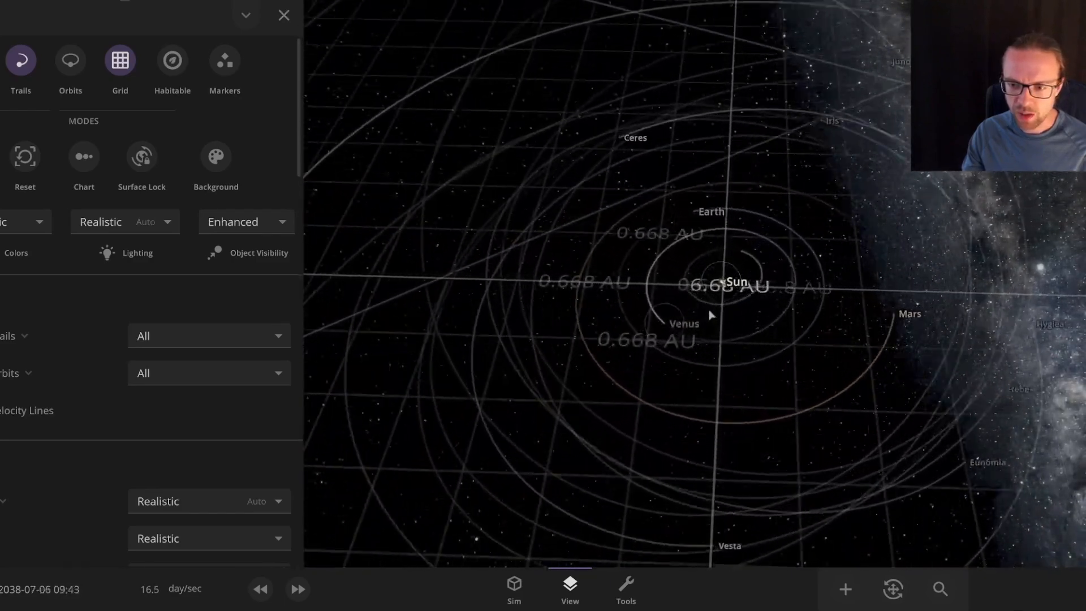
# - Close the View panel and reopen it from the bottom toolbar
pyautogui.click(283, 15)
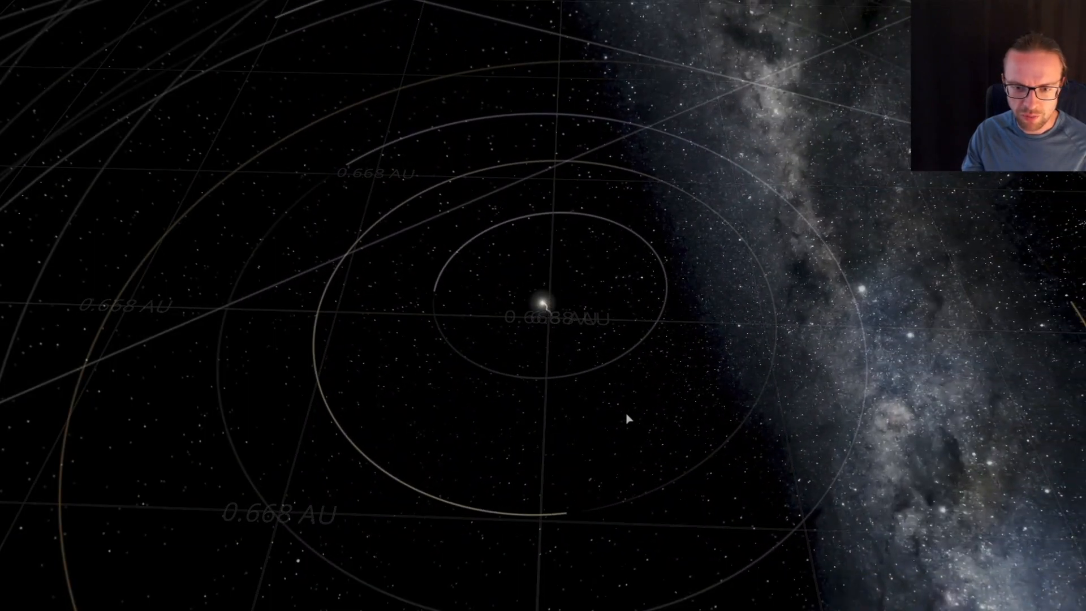
pyautogui.click(569, 590)
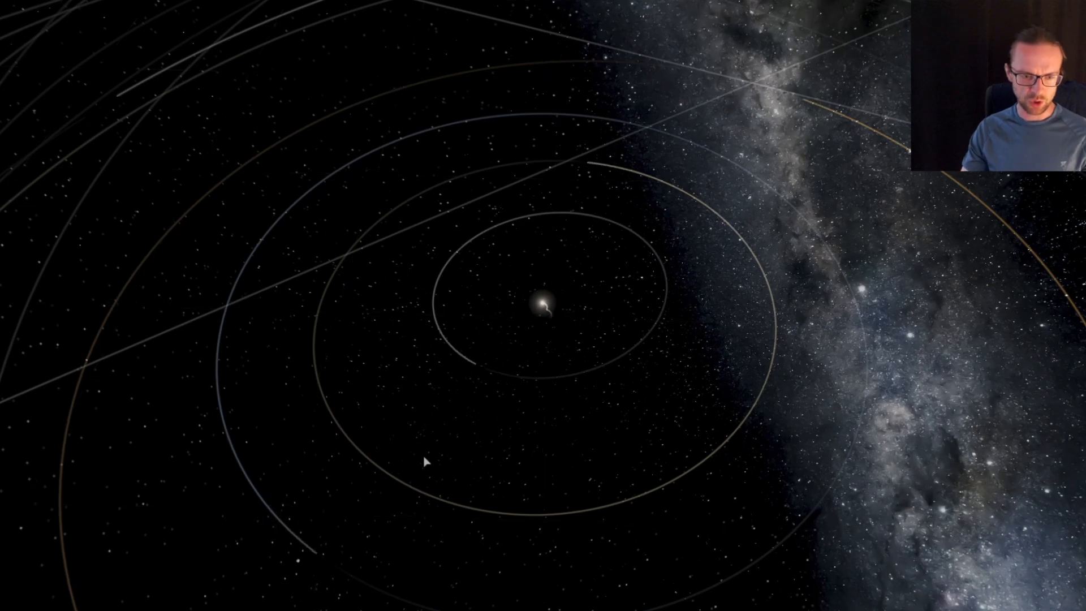
pyautogui.click(569, 589)
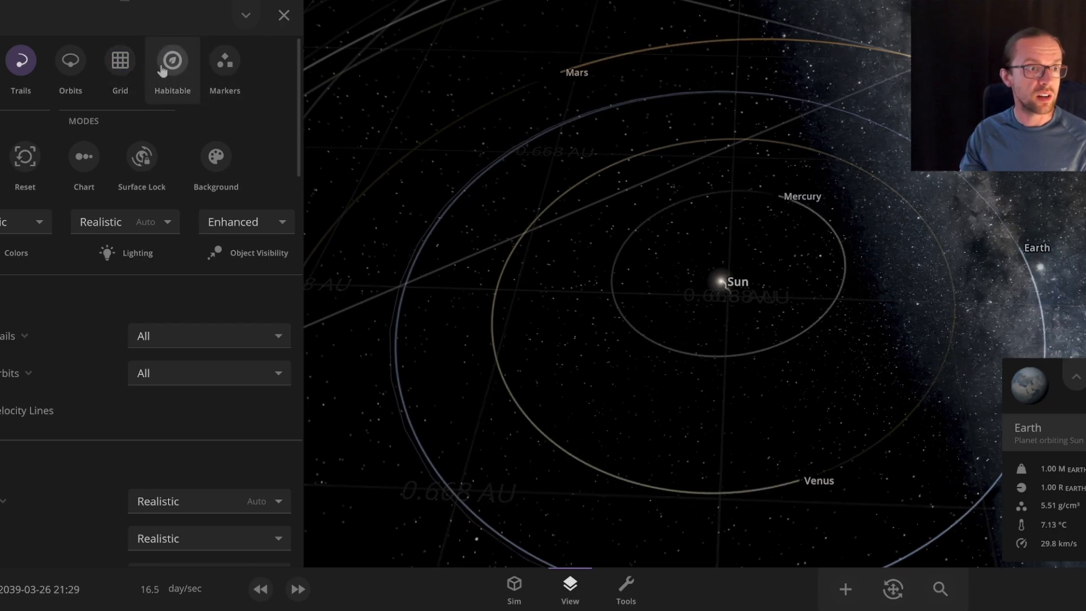
# - Show the Sun's habitable zone, then turn on point markers for all bodies
pyautogui.click(172, 61)
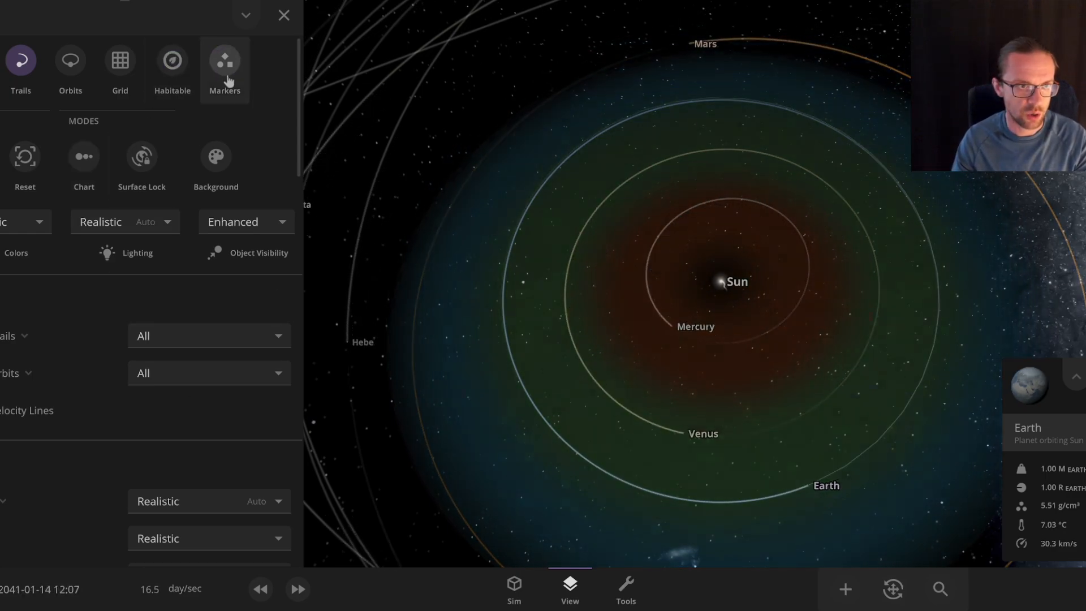
pyautogui.click(224, 66)
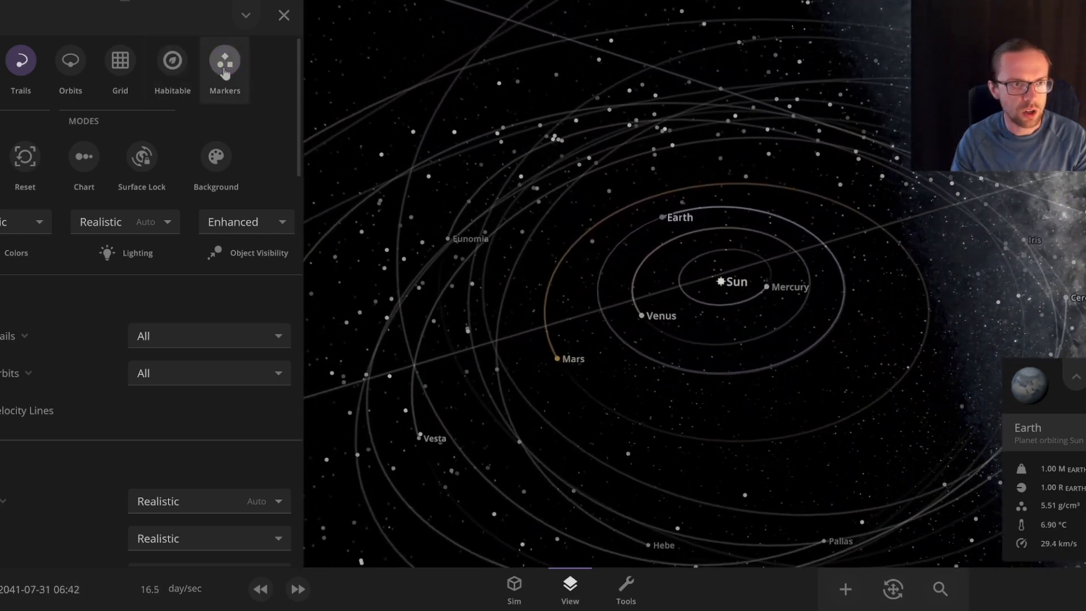
# - Switch off body markers and the distance grid, then close the View panel
pyautogui.click(224, 66)
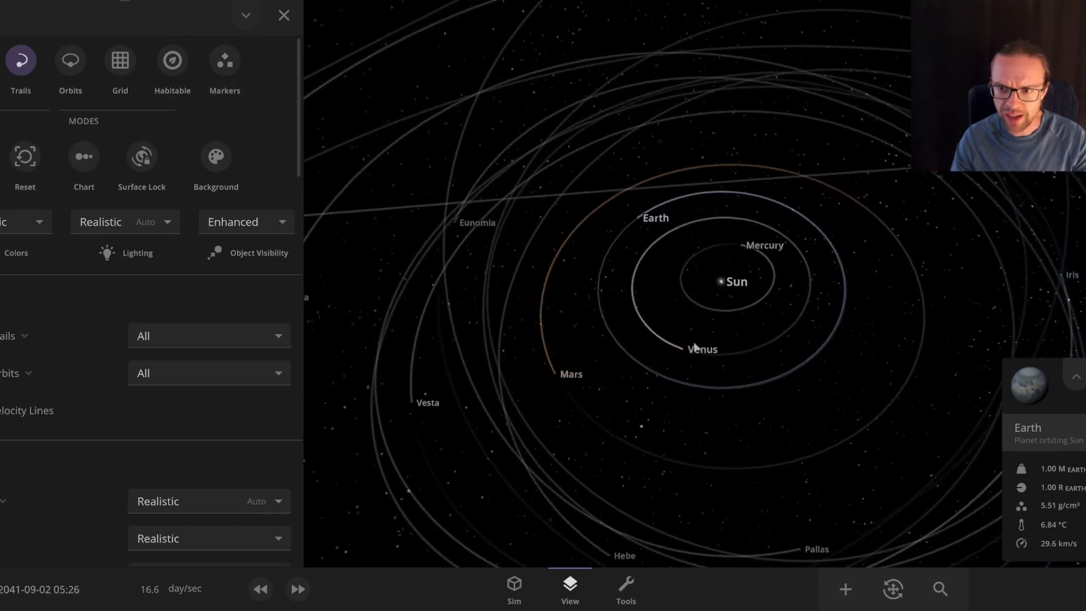
pyautogui.click(119, 61)
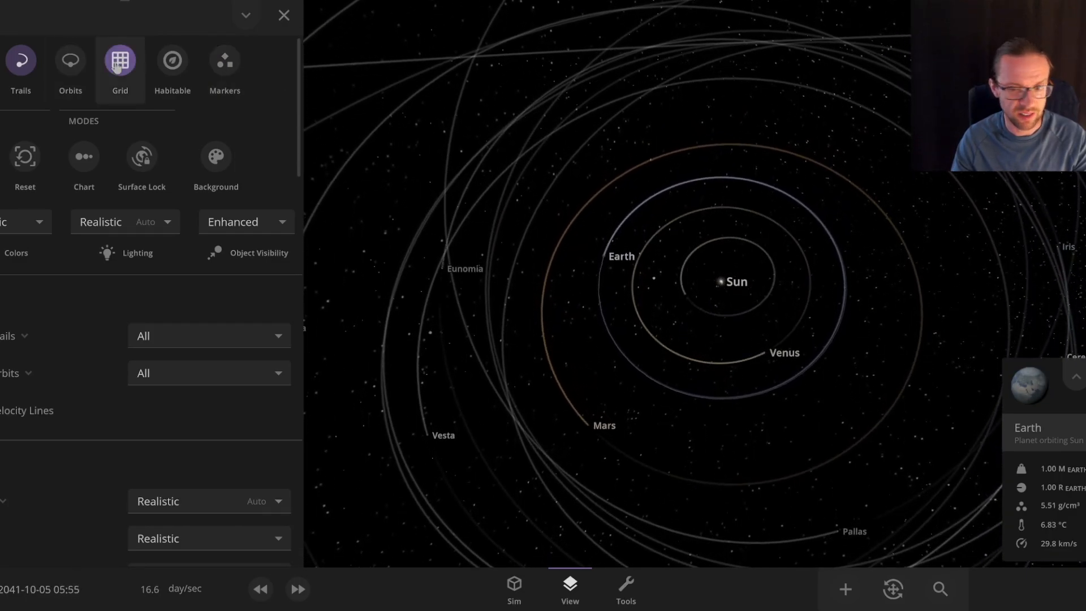
pyautogui.click(119, 60)
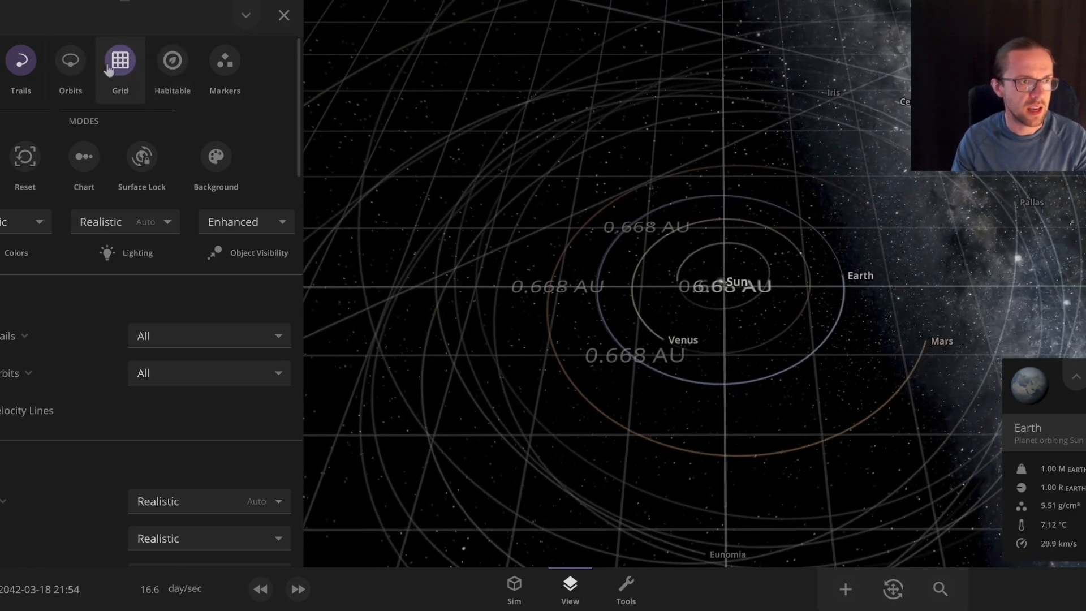
pyautogui.click(119, 61)
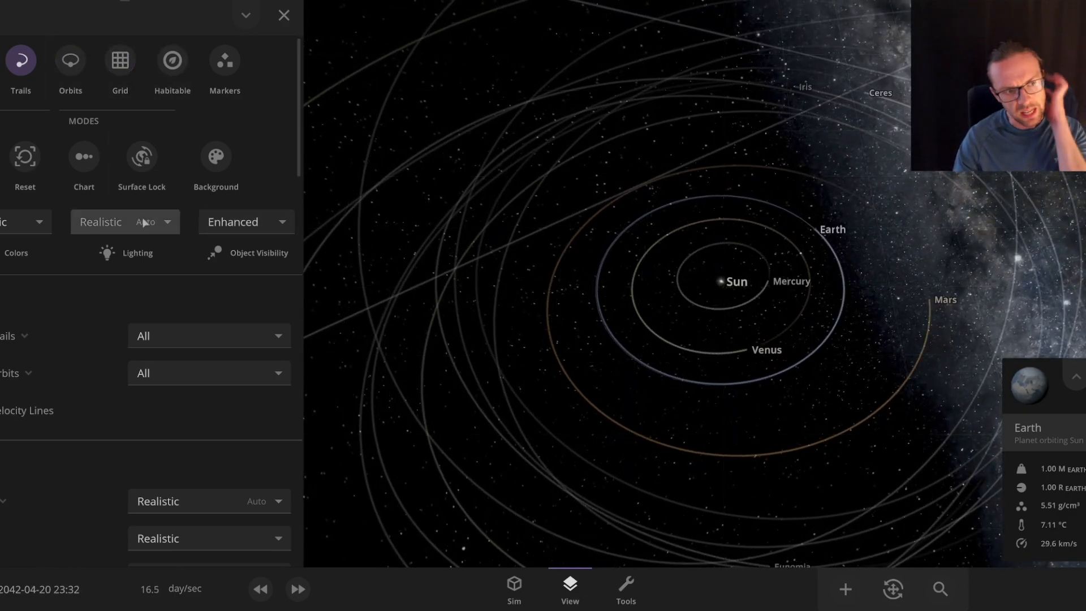
pyautogui.scroll(-3)
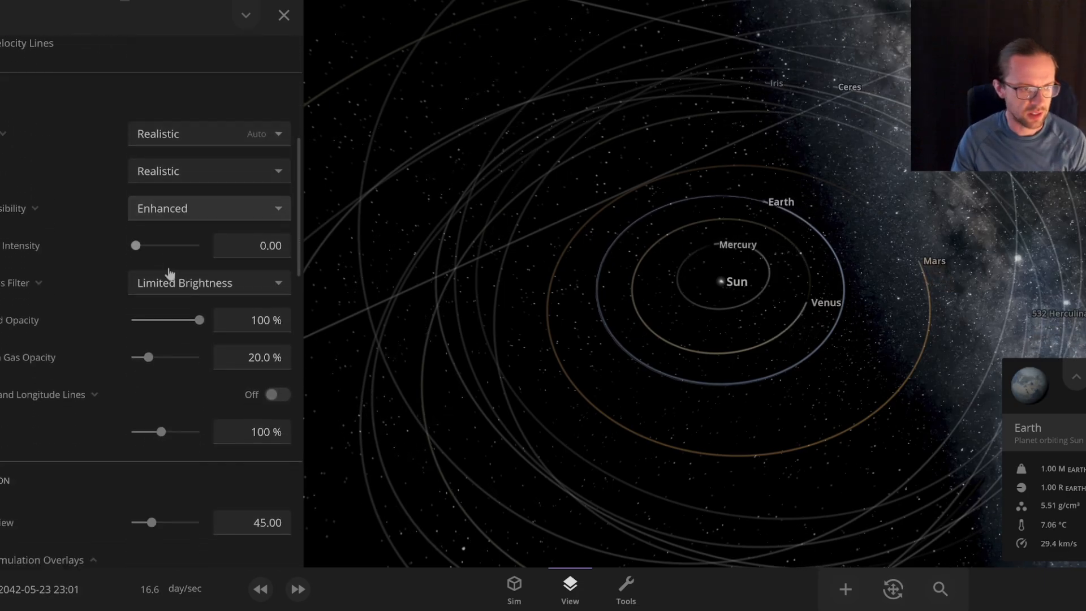
pyautogui.scroll(-3)
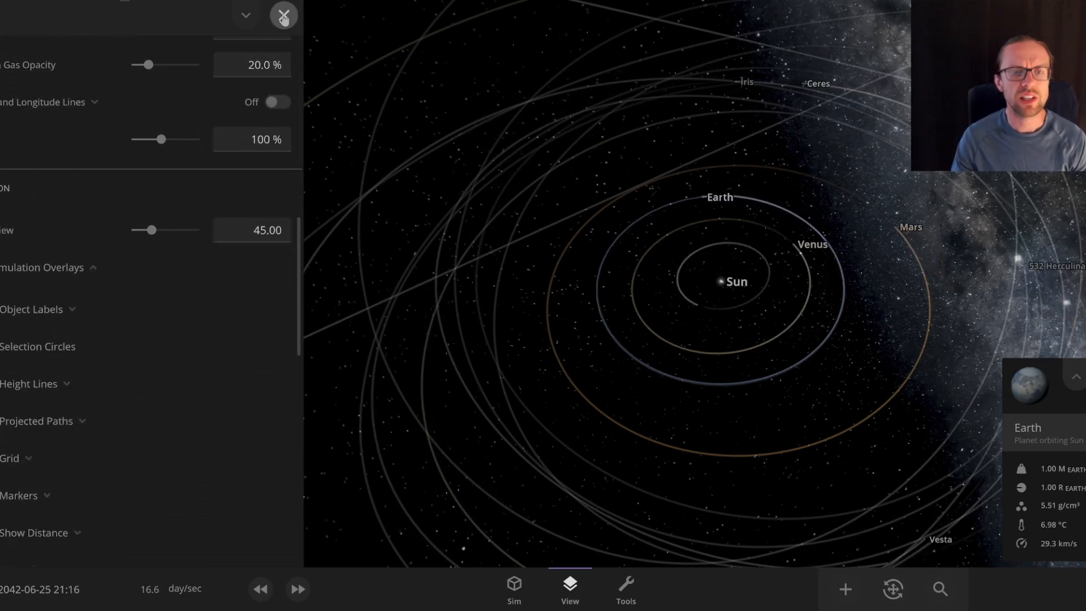
pyautogui.click(283, 15)
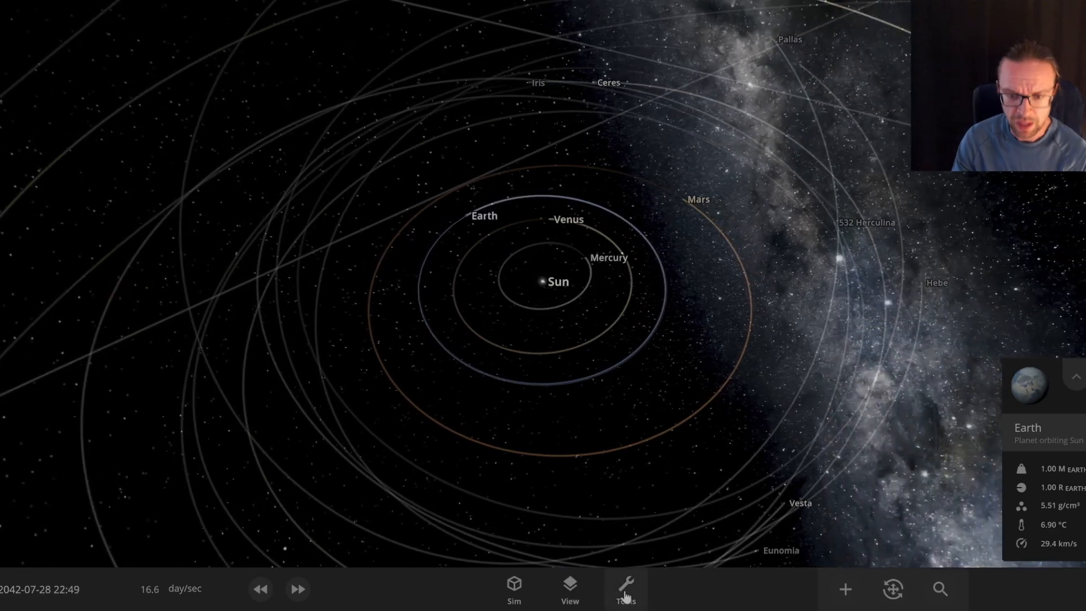
# - Open the Tools panel and scroll through tools like Explode, Fly, Photo and system actions
pyautogui.click(624, 589)
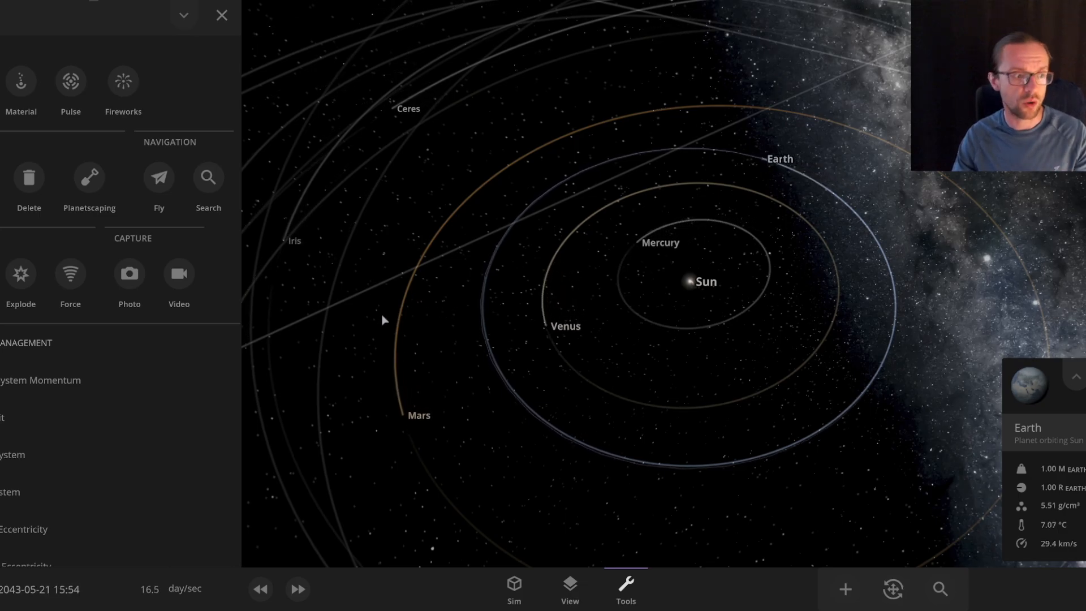
pyautogui.scroll(-3)
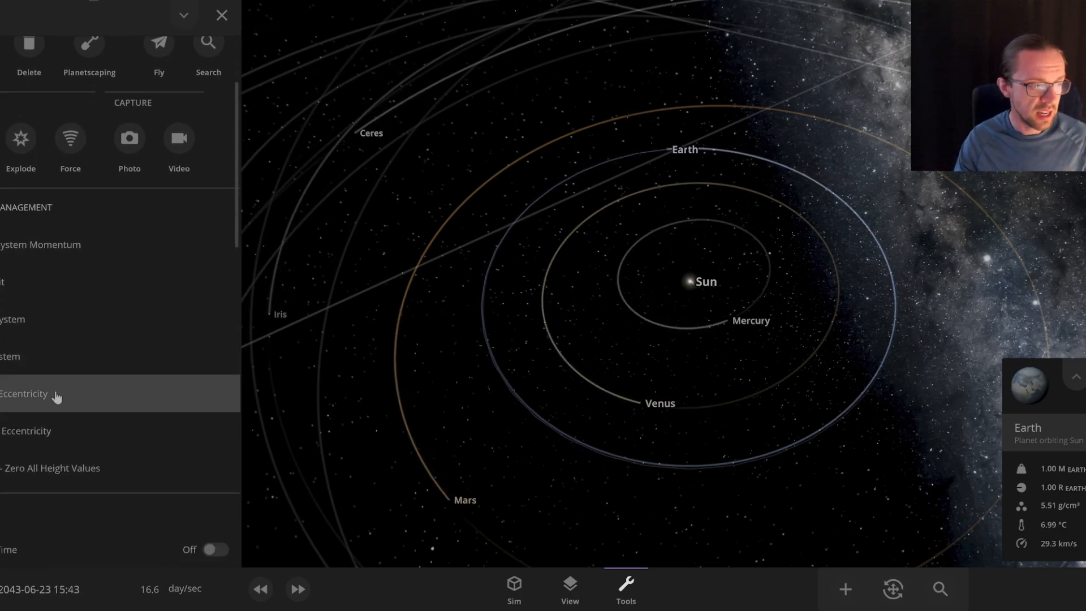
pyautogui.scroll(-3)
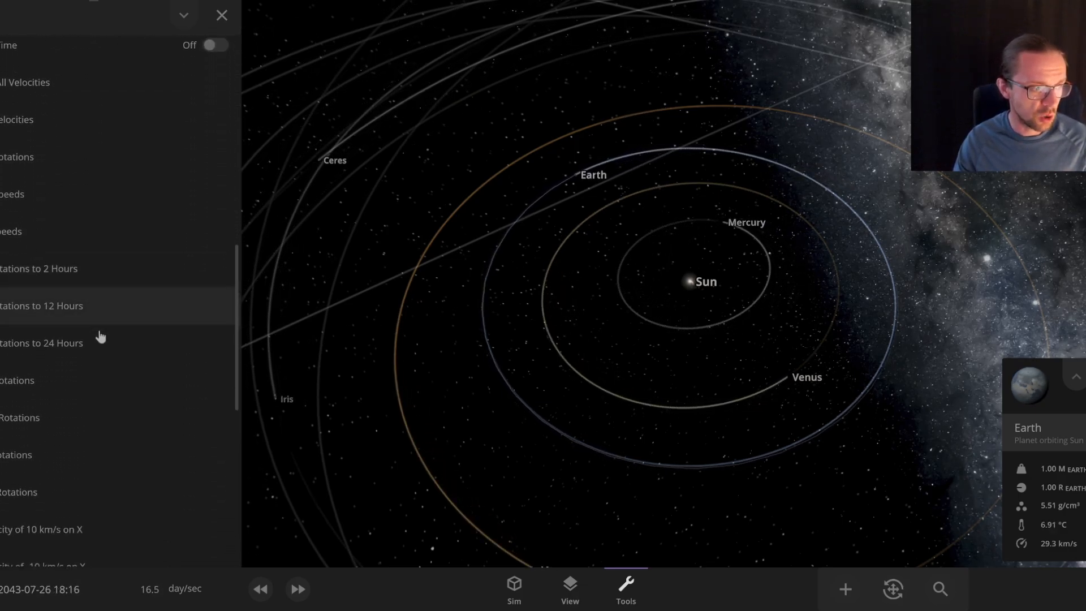
pyautogui.scroll(-3)
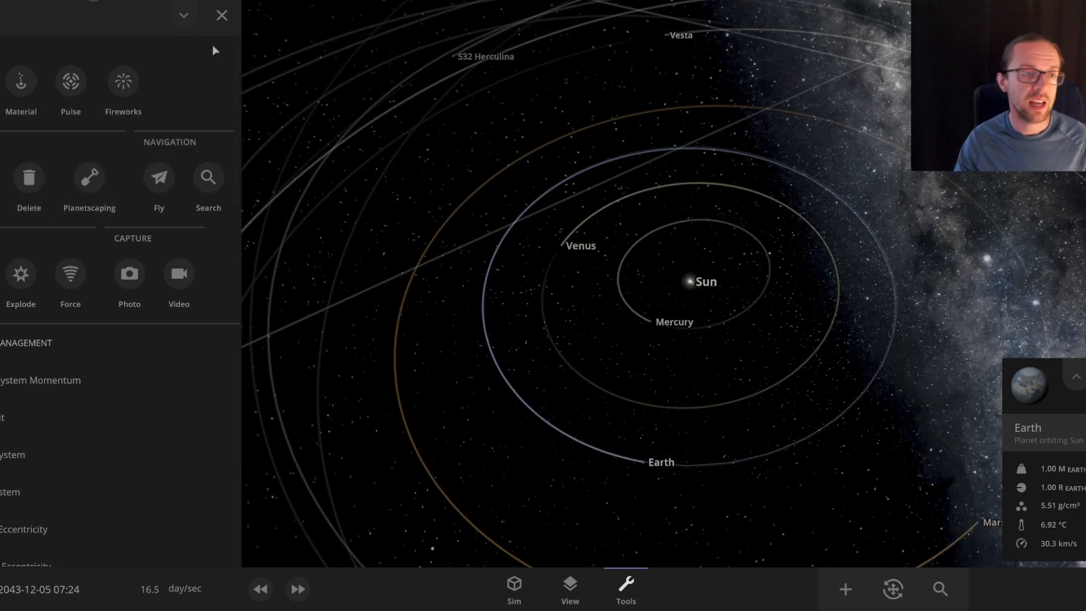
# - Close the Tools panel
pyautogui.click(221, 15)
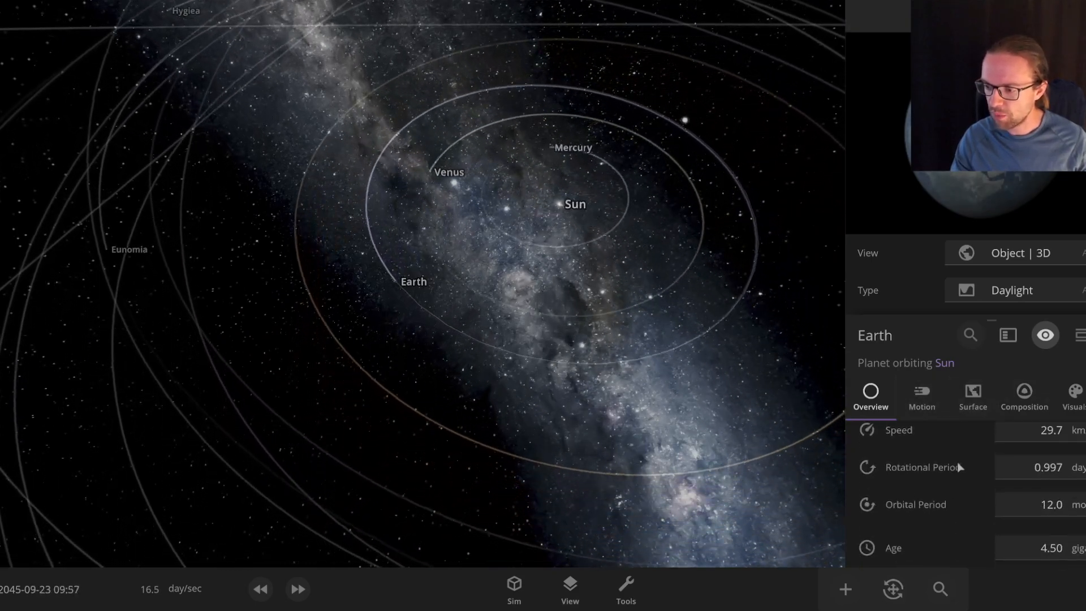
pyautogui.moveTo(922, 466)
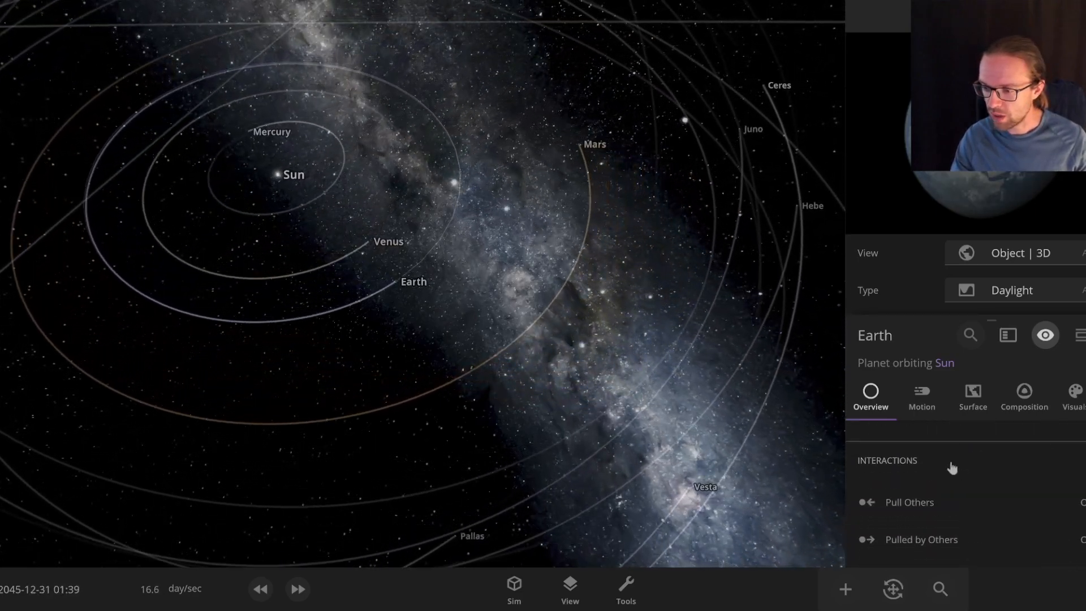
# - Show Earth's orbital Motion values, scroll through them, then view its 2D surface temperature map
pyautogui.click(921, 397)
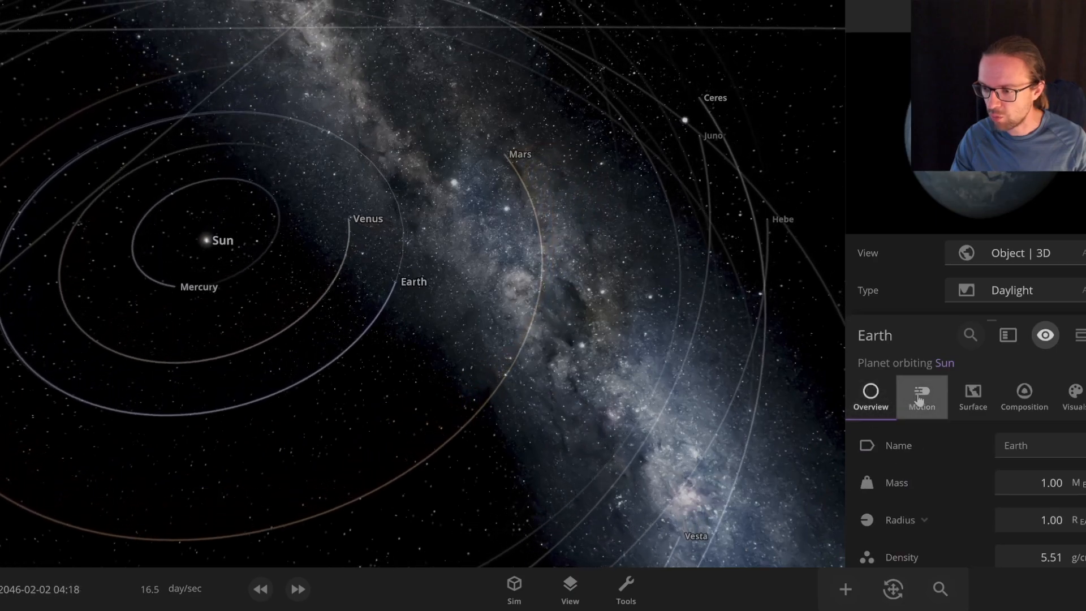
pyautogui.click(921, 397)
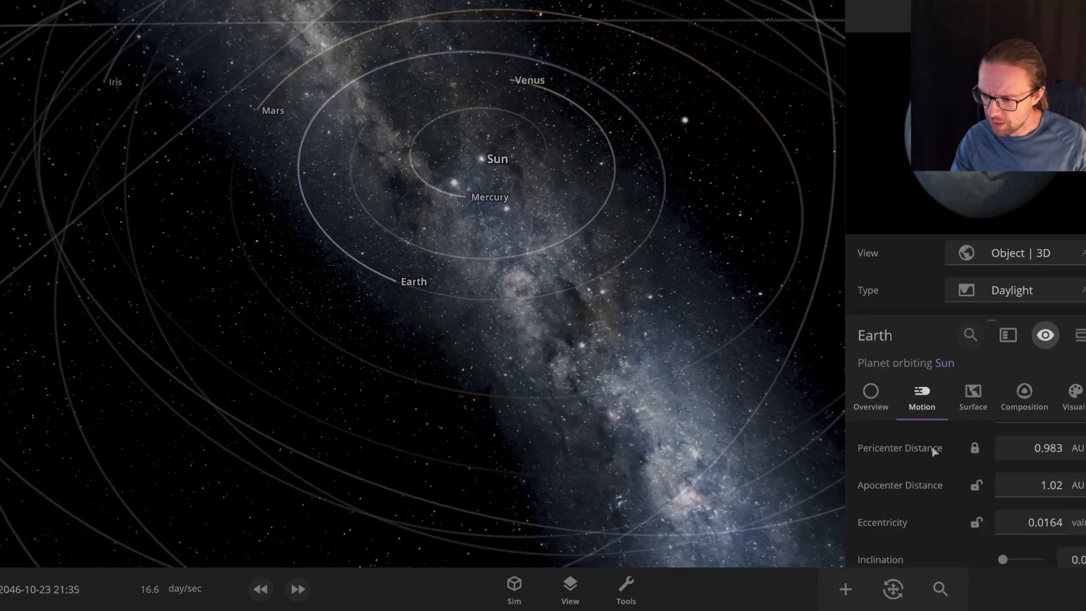
pyautogui.scroll(-3)
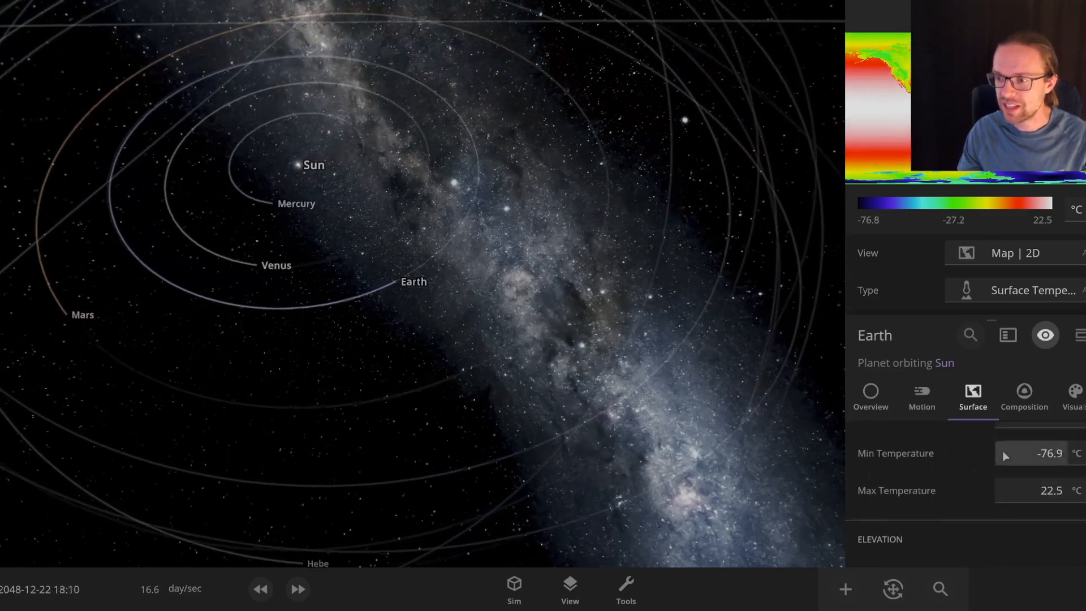
# - Close Earth's properties panel, browse the main menu, then close it with X
pyautogui.click(1025, 407)
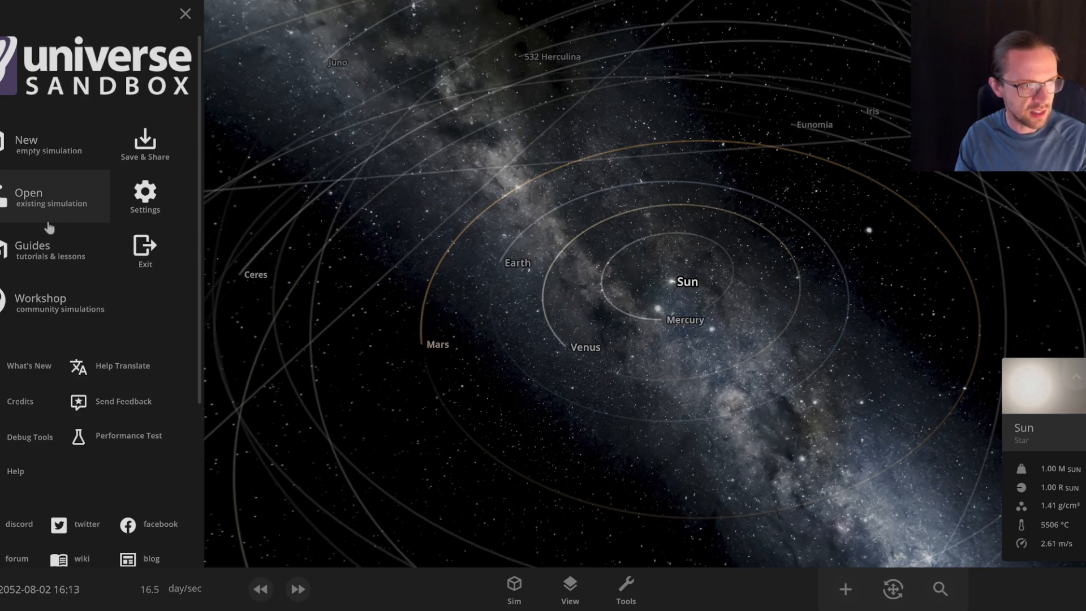
pyautogui.click(185, 13)
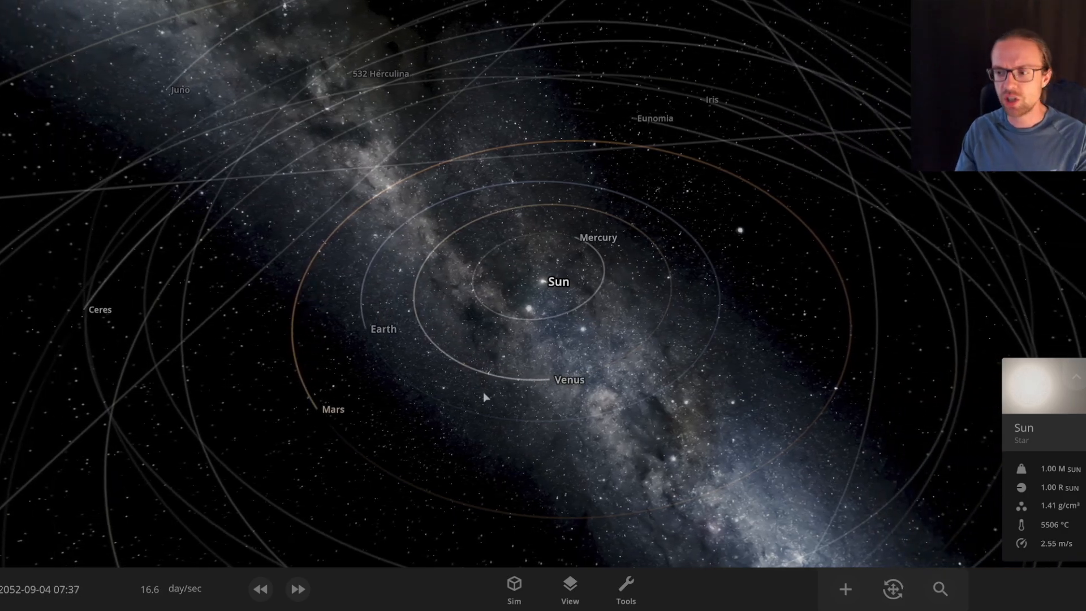